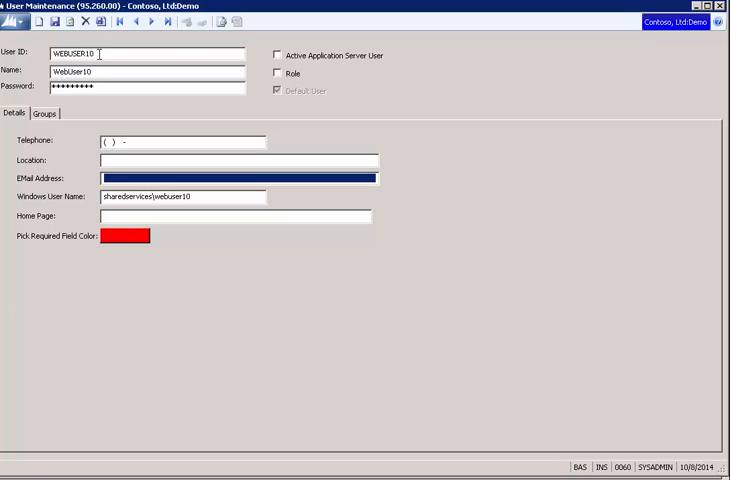
mouse_move(44, 212)
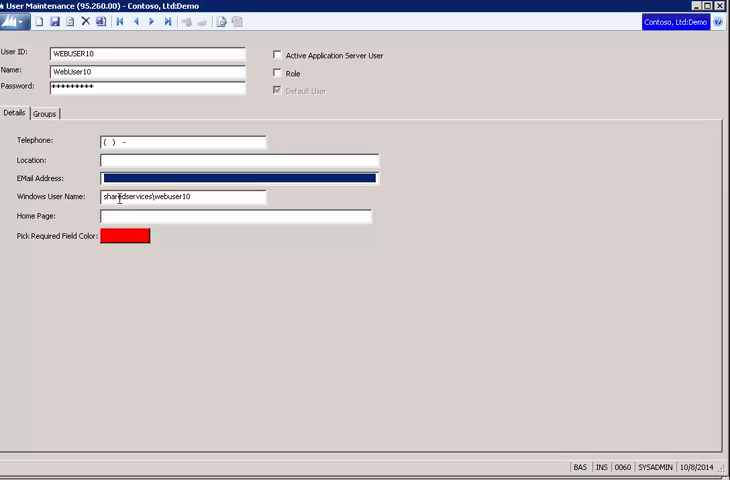
mouse_move(198, 196)
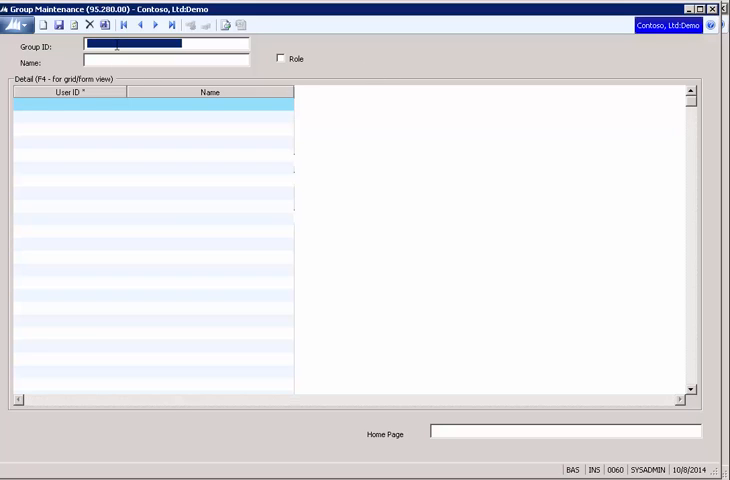
Step: Load Group ID MANAGERS so WEBUSER10 shows among its members with WEBUSER1 and WEBUSER9
type("MANAGE")
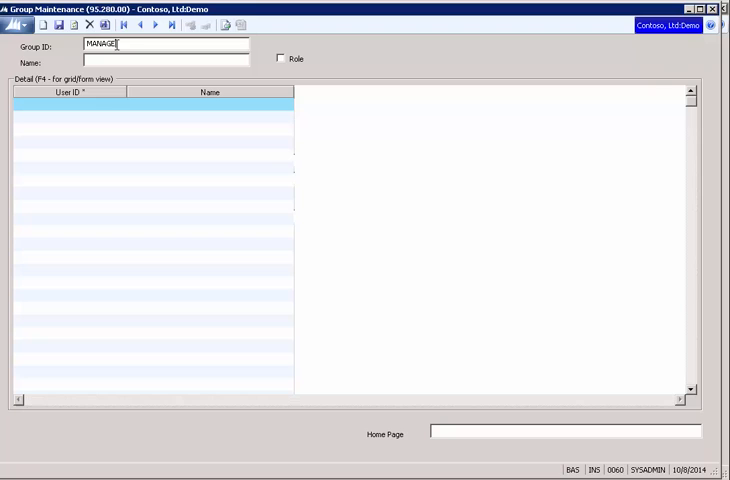
type("RS")
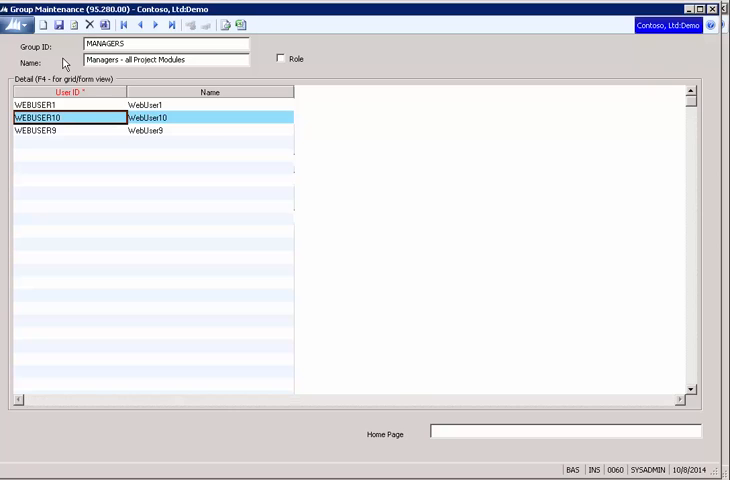
left_click(142, 46)
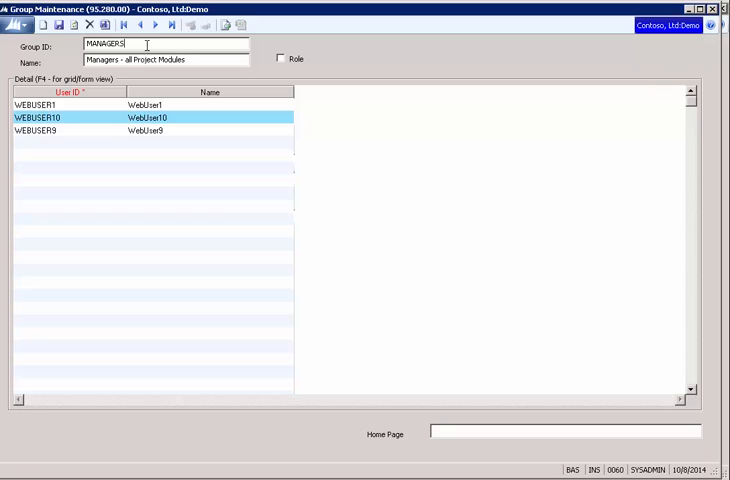
mouse_move(504, 24)
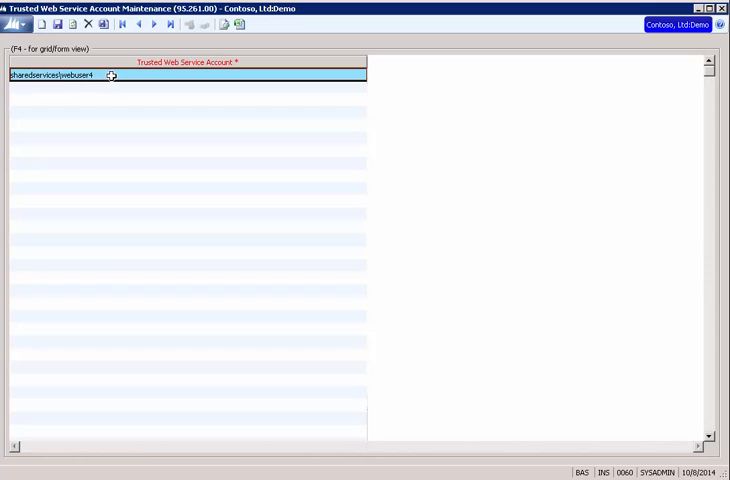
mouse_move(96, 92)
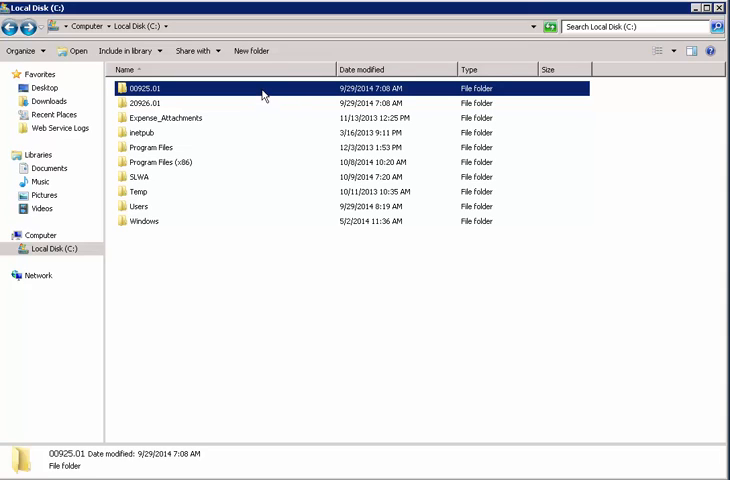
Step: Reach C:\00925.01\Delivery and bring up options for the MicrosoftDynamicsSLWebServices installer
double_click(148, 88)
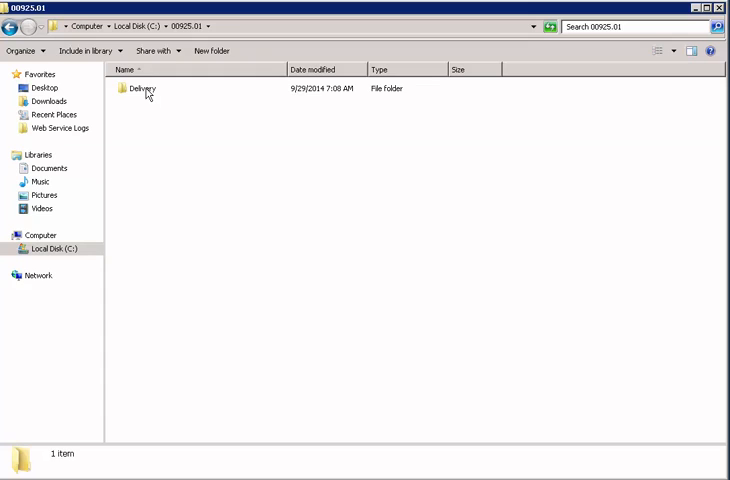
double_click(136, 88)
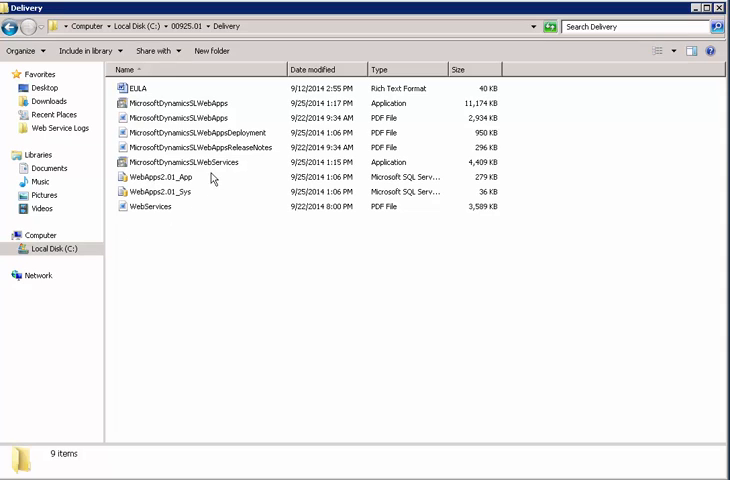
right_click(190, 162)
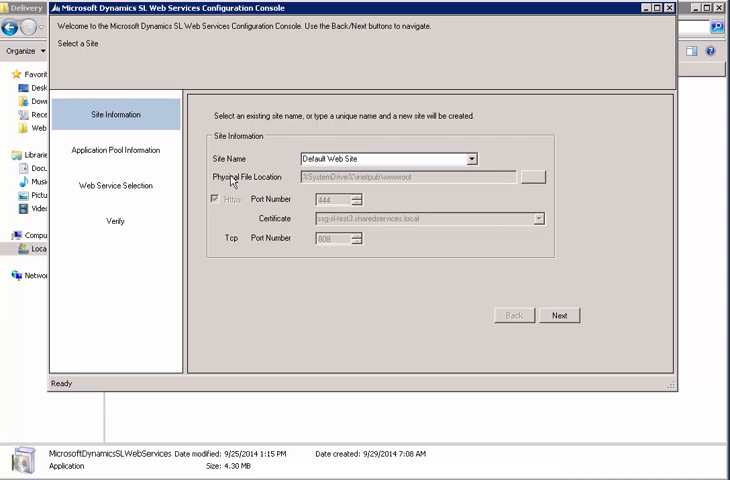
mouse_move(372, 156)
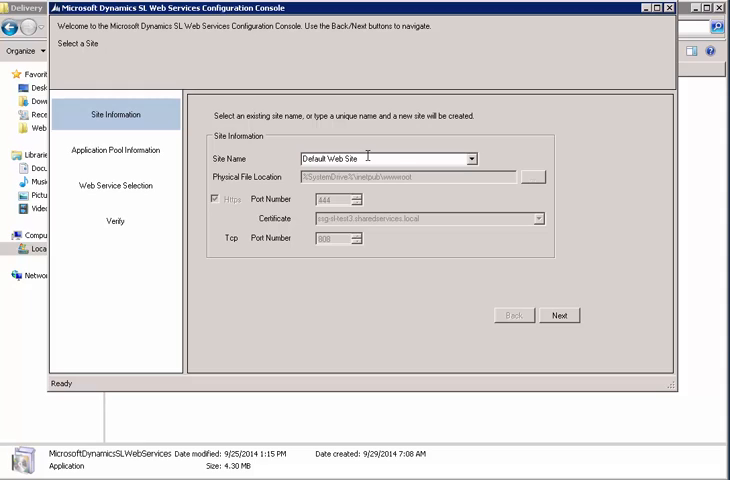
mouse_move(376, 364)
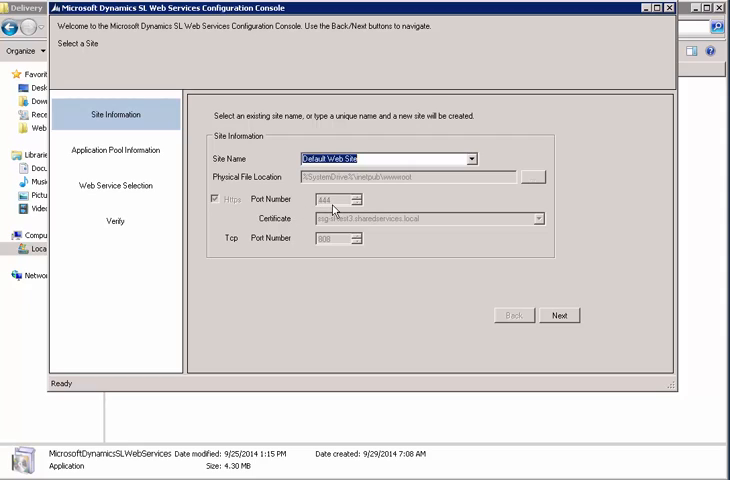
mouse_move(336, 204)
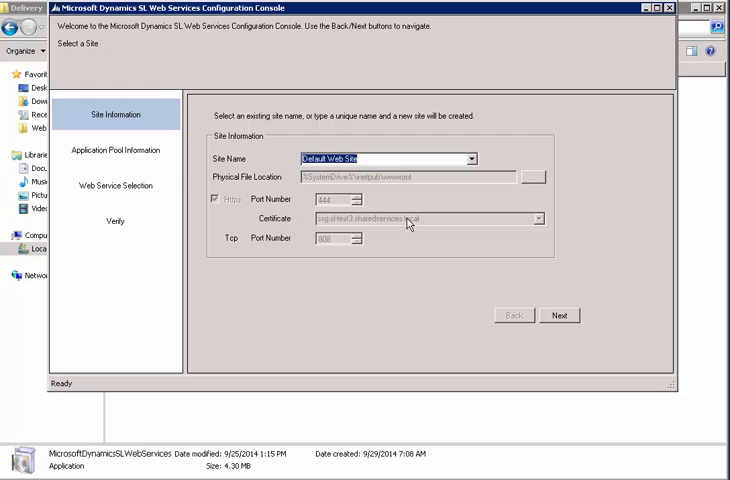
mouse_move(448, 228)
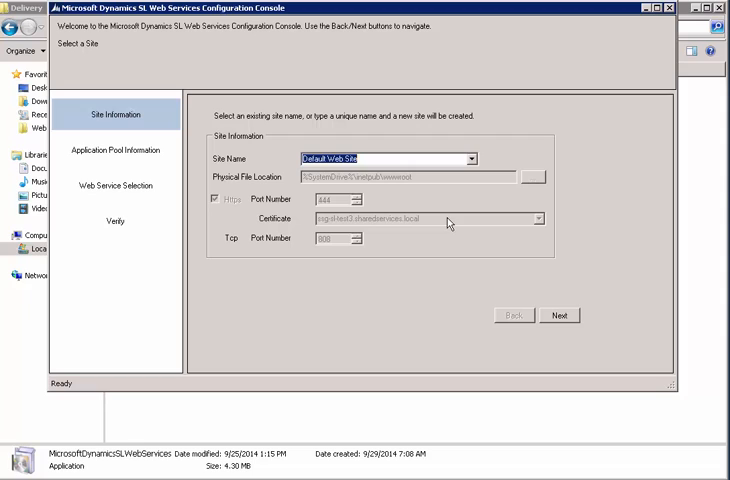
mouse_move(452, 224)
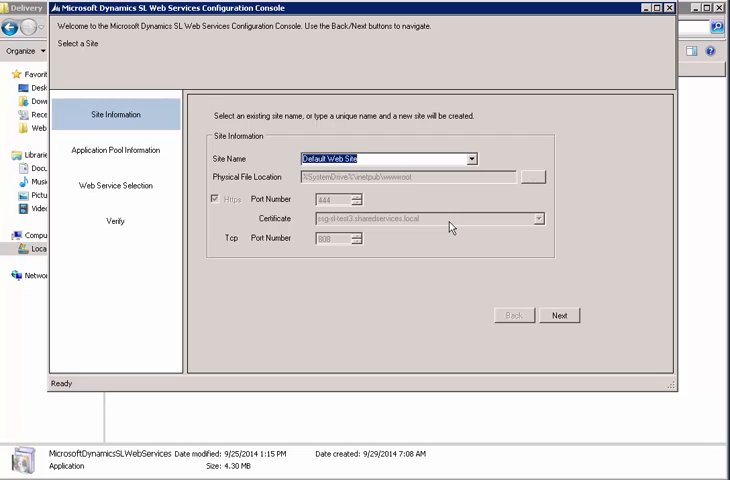
mouse_move(450, 232)
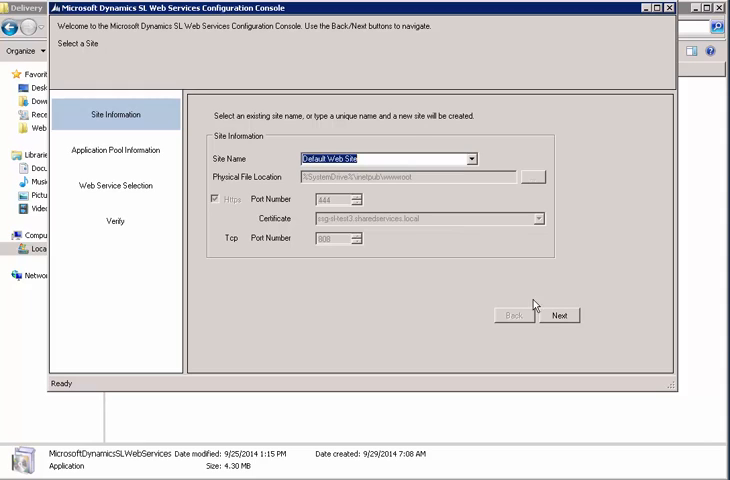
Step: Deploy new web services onto Default Web Site, overwriting existing ones, and accept all services for SLDEMOSYSTEM
left_click(560, 316)
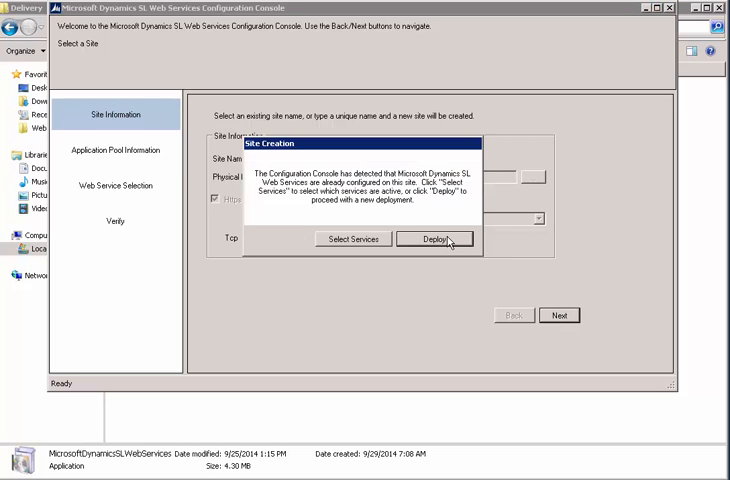
left_click(436, 240)
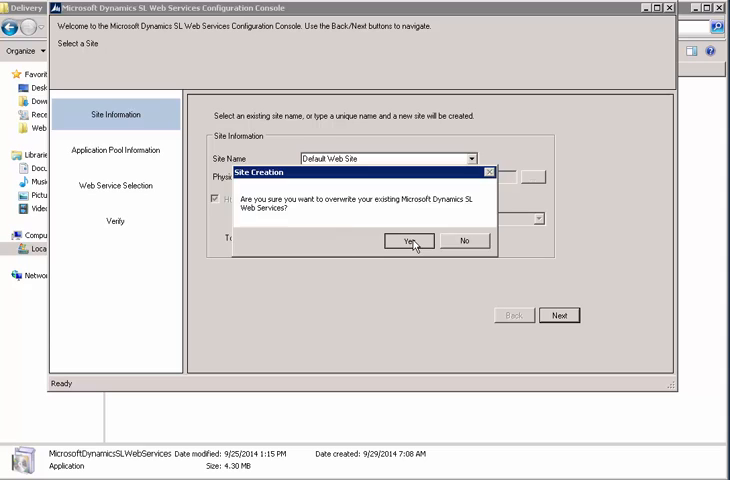
left_click(408, 244)
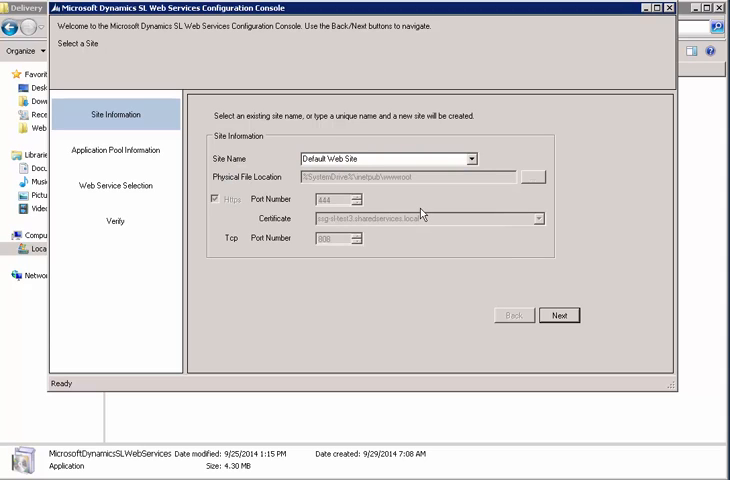
left_click(558, 316)
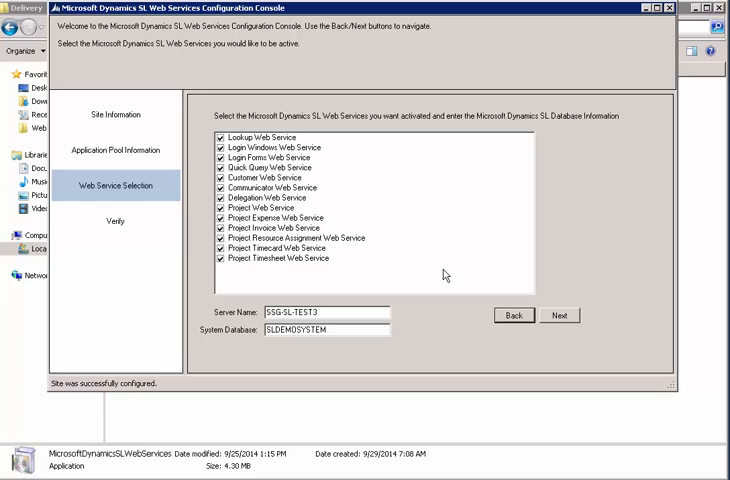
left_click(558, 316)
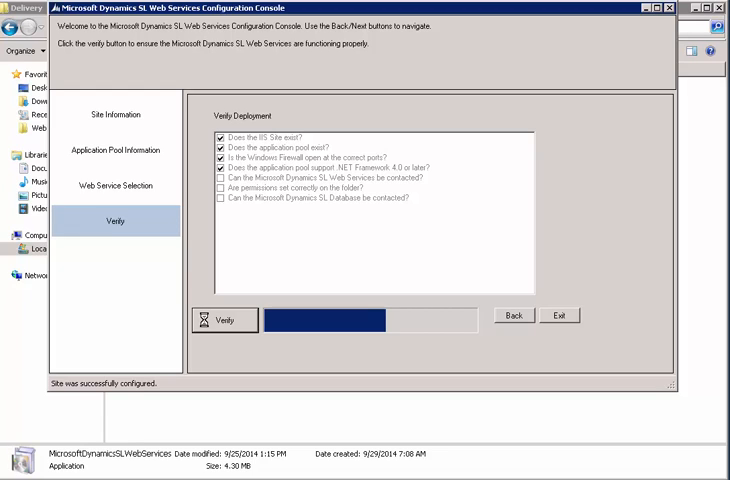
Step: Run the deployment verification, check the generated login URL, and exit the console
left_click(220, 318)
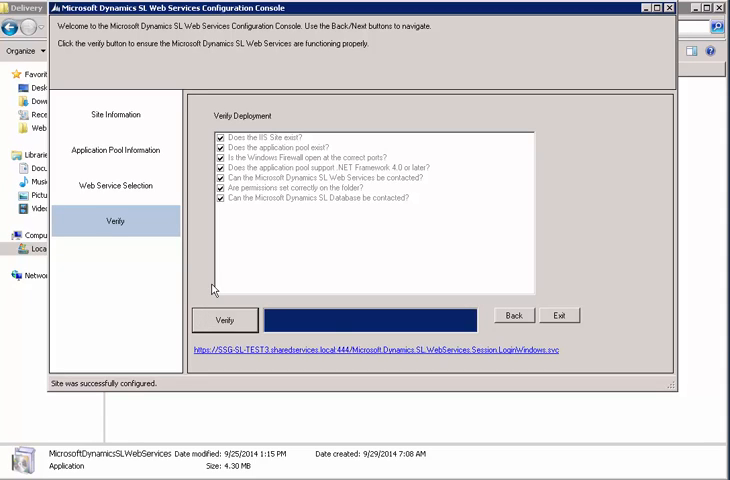
mouse_move(382, 356)
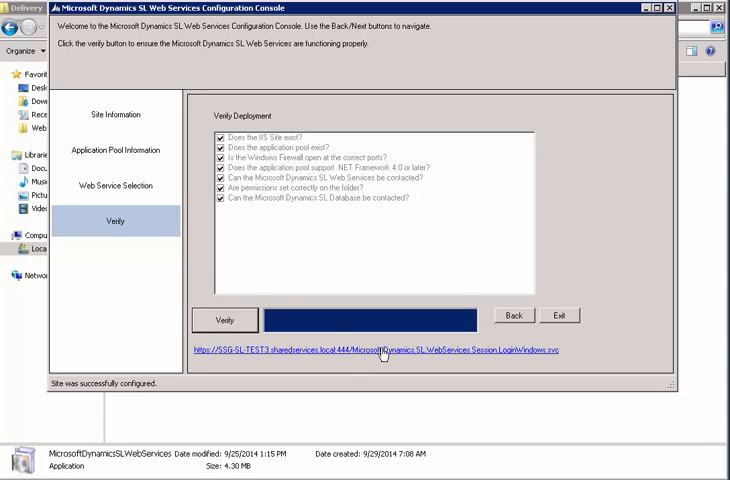
left_click(384, 348)
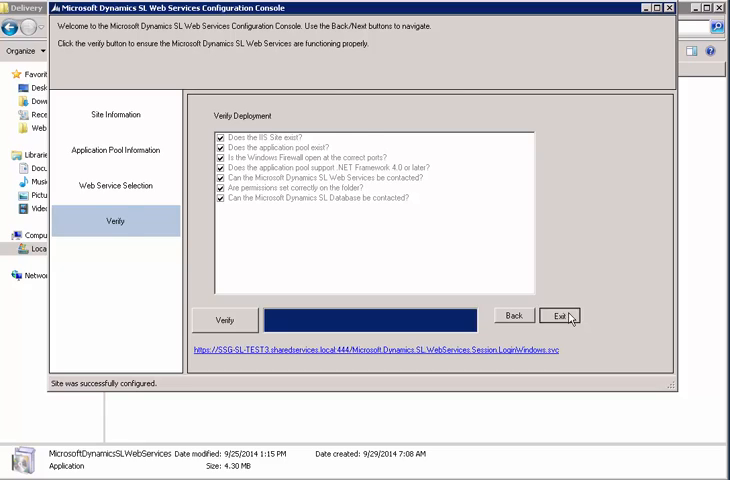
left_click(560, 316)
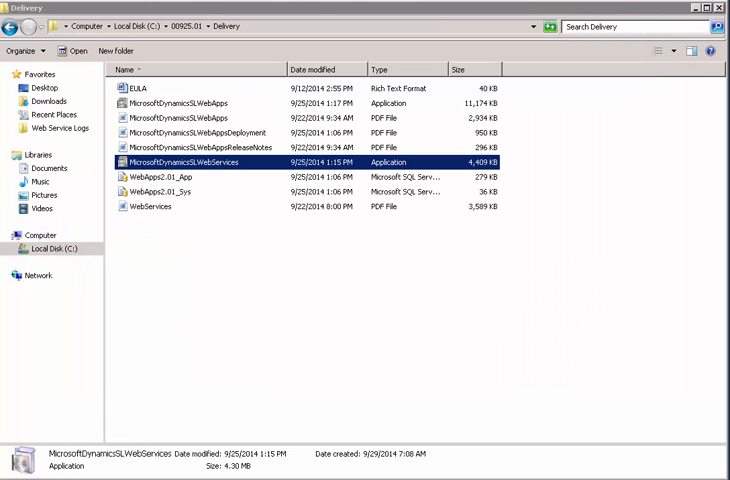
mouse_move(238, 132)
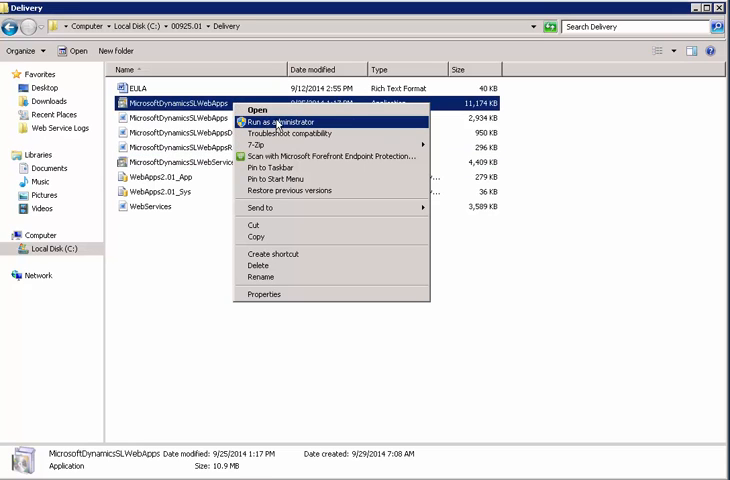
Step: Run MicrosoftDynamicsSLWebApps as administrator and accept the license terms
left_click(286, 120)
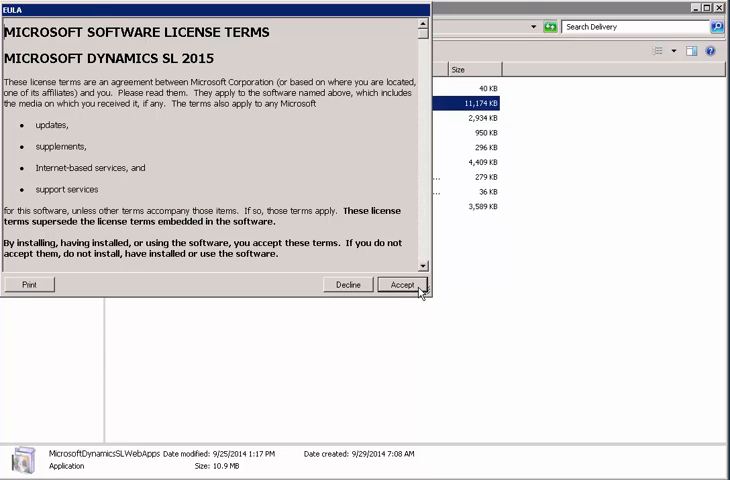
left_click(402, 288)
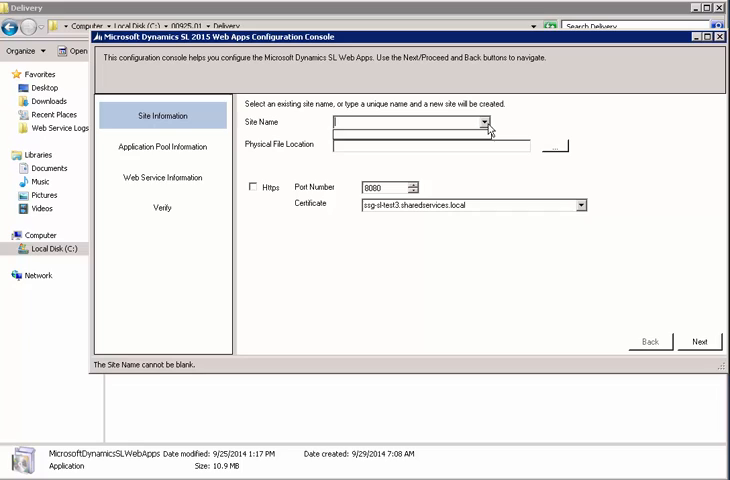
mouse_move(450, 132)
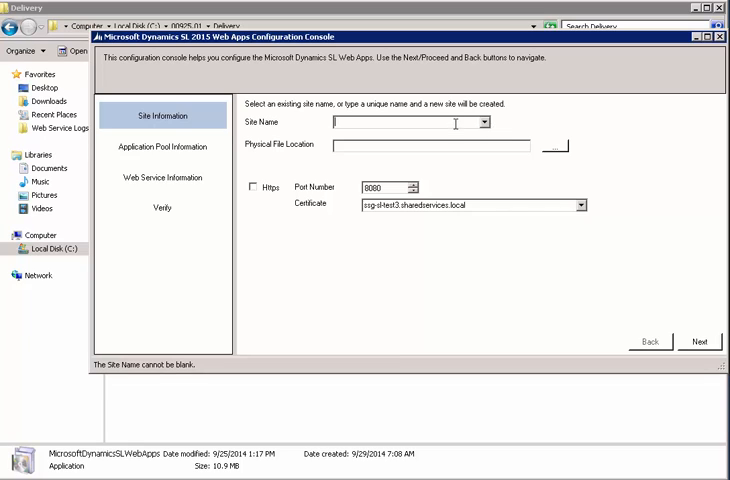
Step: Name the site SLWA over HTTPS port 443 with a new C:\SLWA folder as its physical location
type("SLWA")
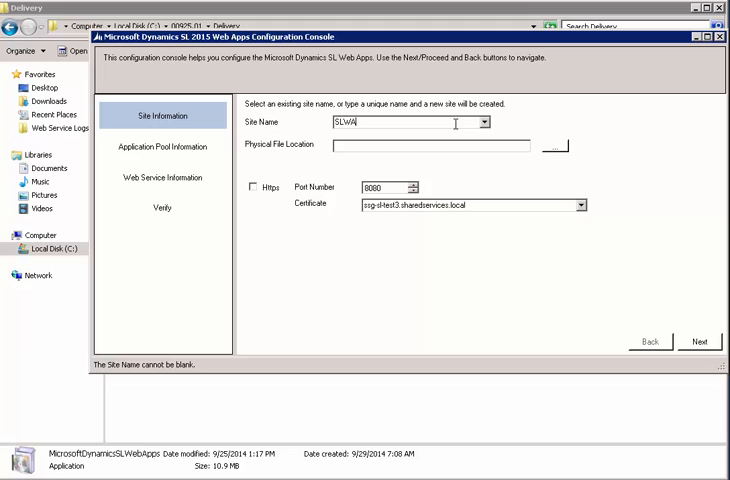
left_click(254, 188)
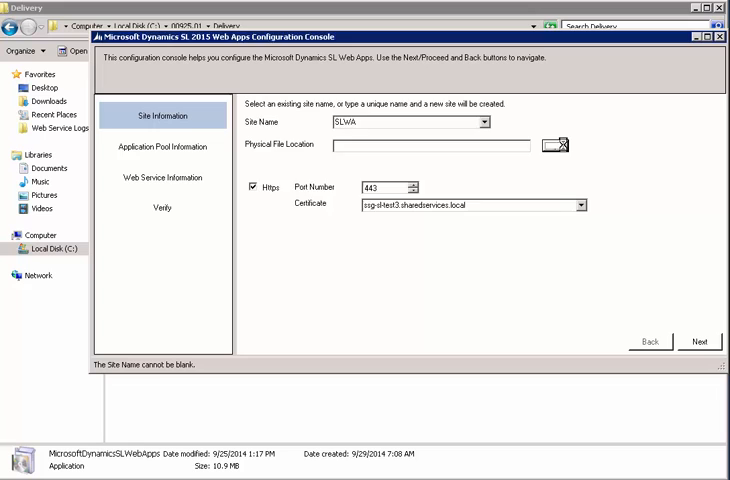
left_click(560, 148)
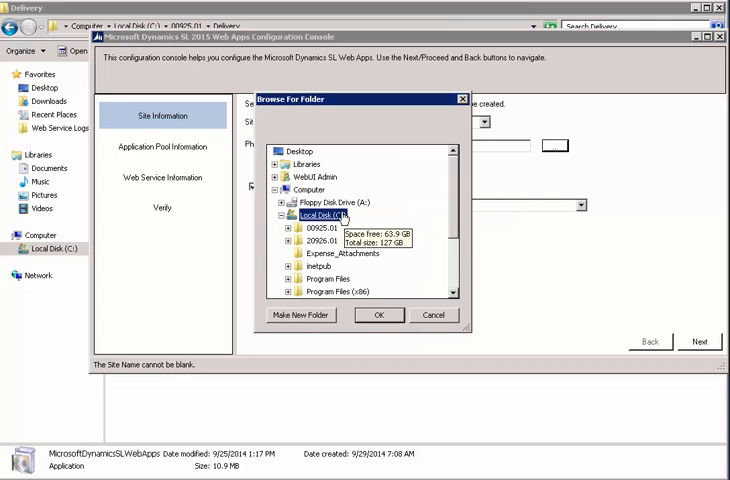
scroll("down", 3)
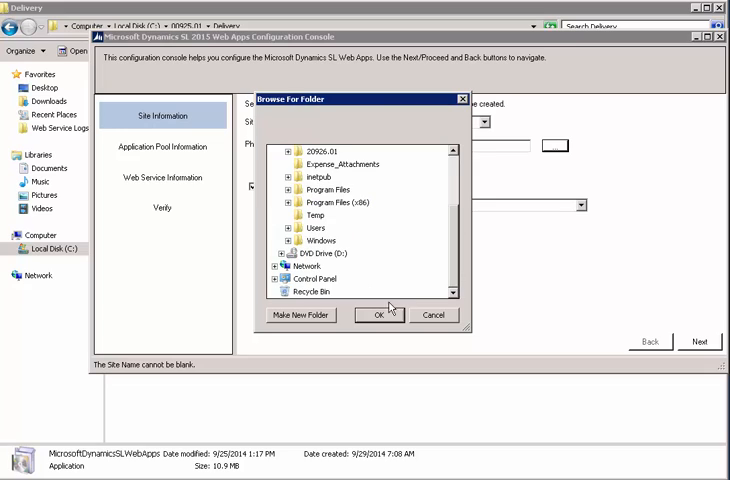
left_click(300, 316)
type("SLWA")
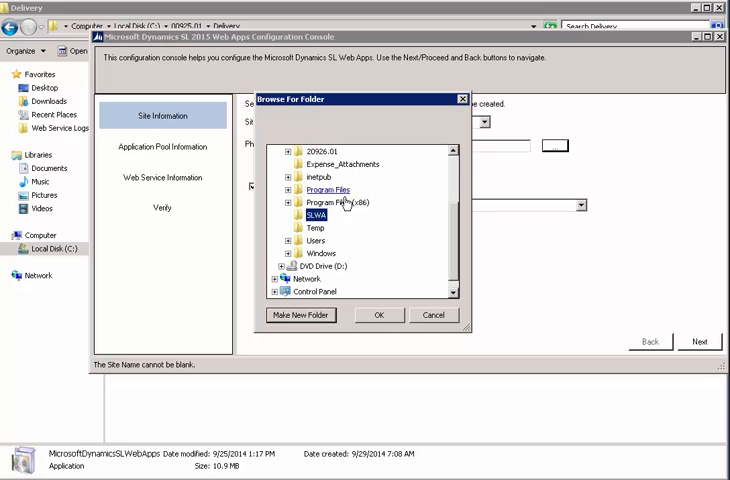
left_click(380, 316)
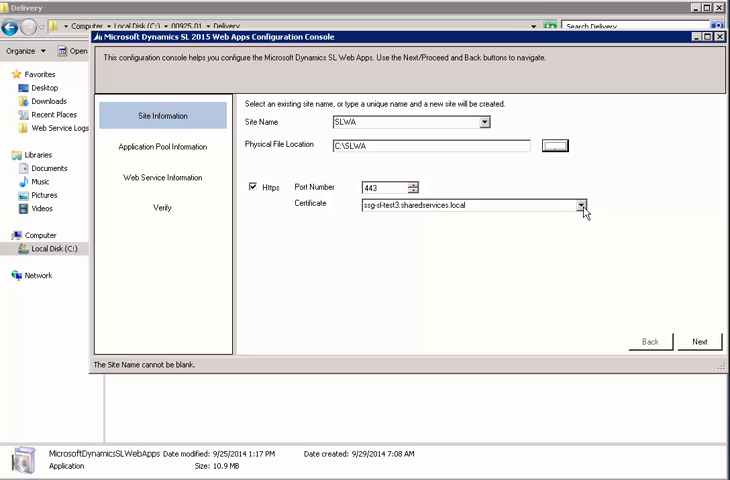
left_click(580, 210)
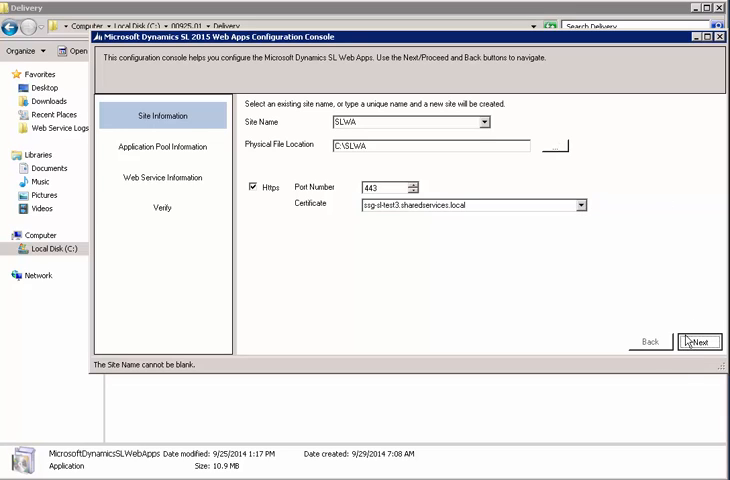
left_click(696, 340)
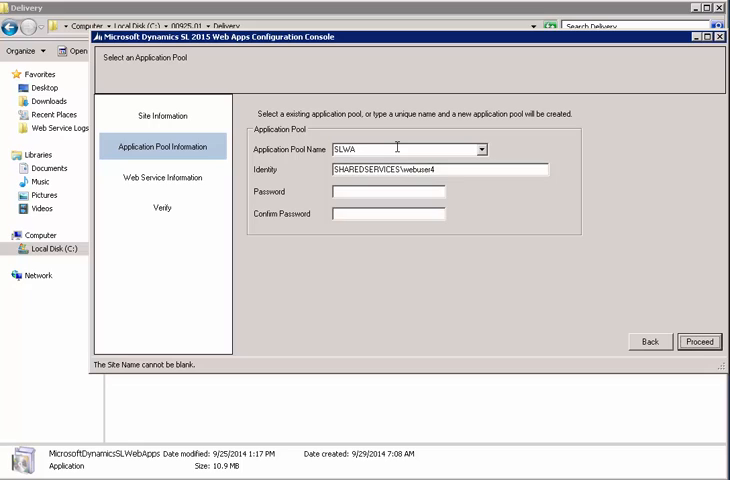
mouse_move(280, 180)
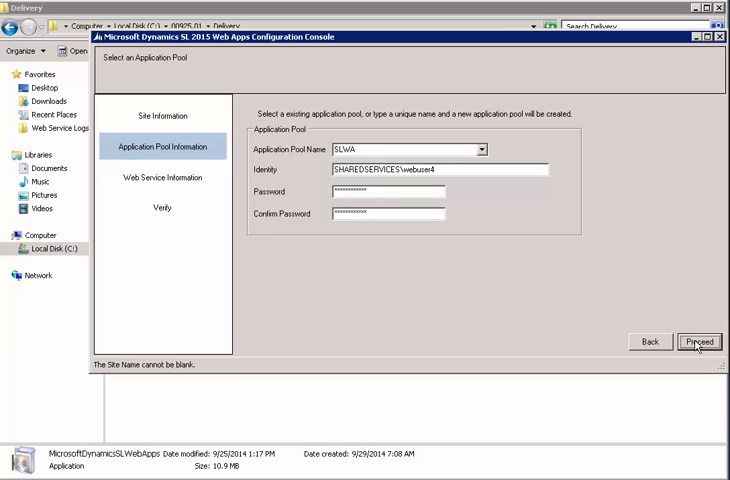
Step: Create the site with application pool SLWA and proceed to web service information
left_click(700, 340)
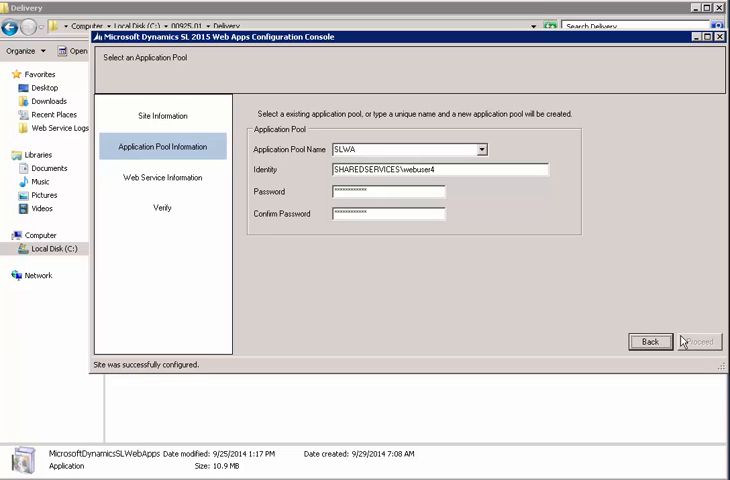
left_click(698, 340)
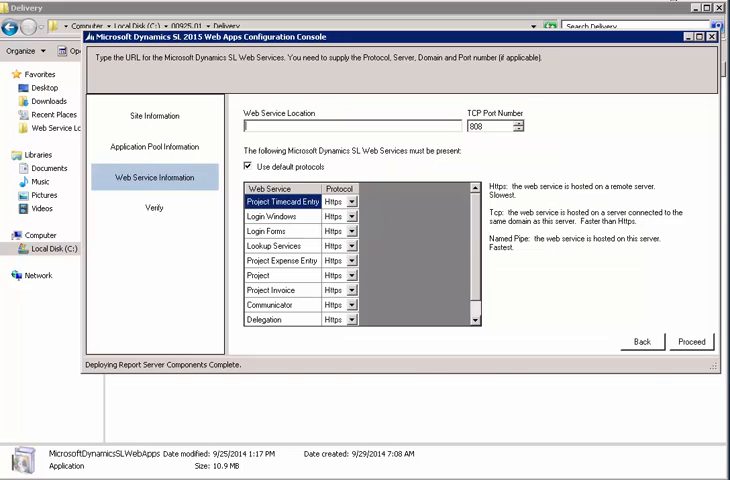
mouse_move(350, 132)
type("https://ssg-sl-test3.sharedservices.local:444")
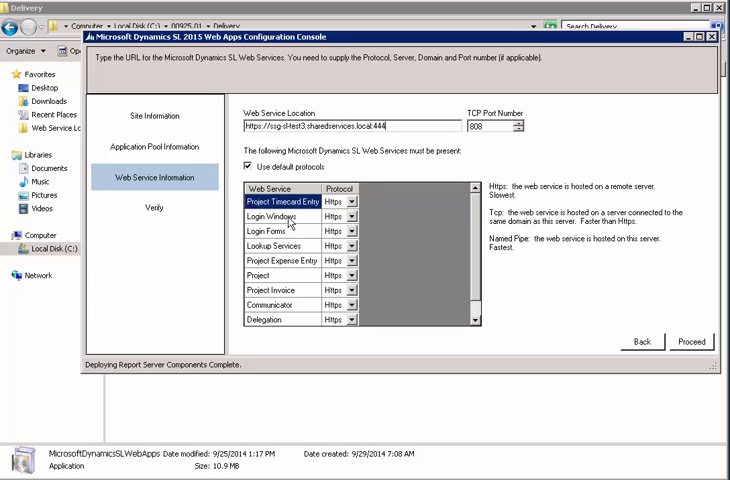
mouse_move(298, 298)
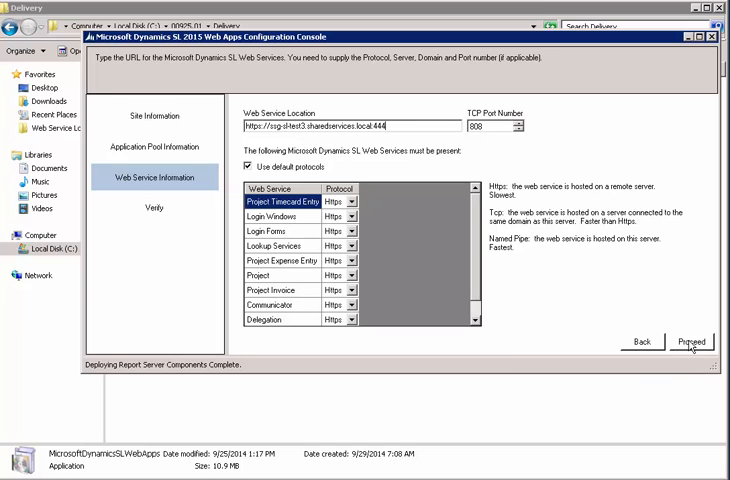
left_click(692, 342)
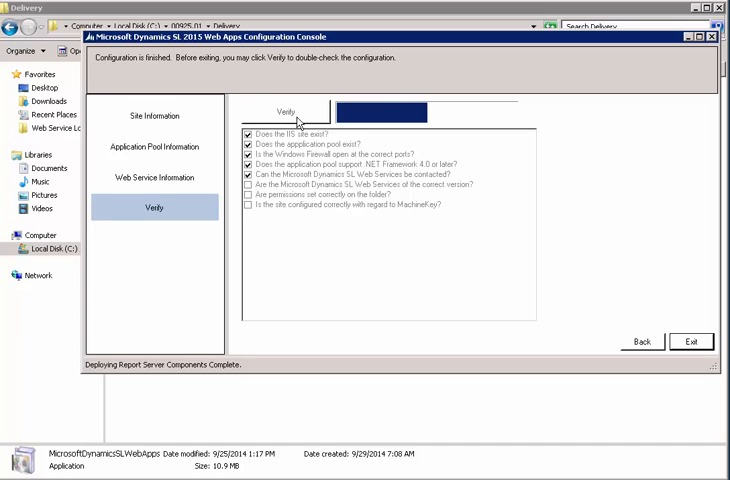
left_click(288, 110)
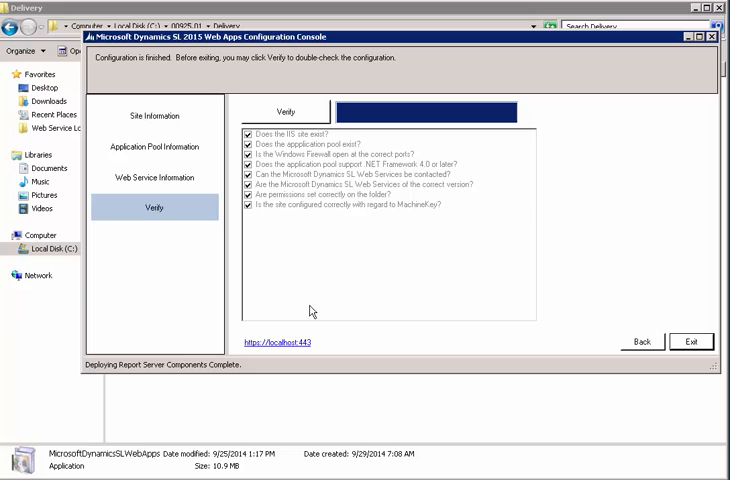
mouse_move(284, 348)
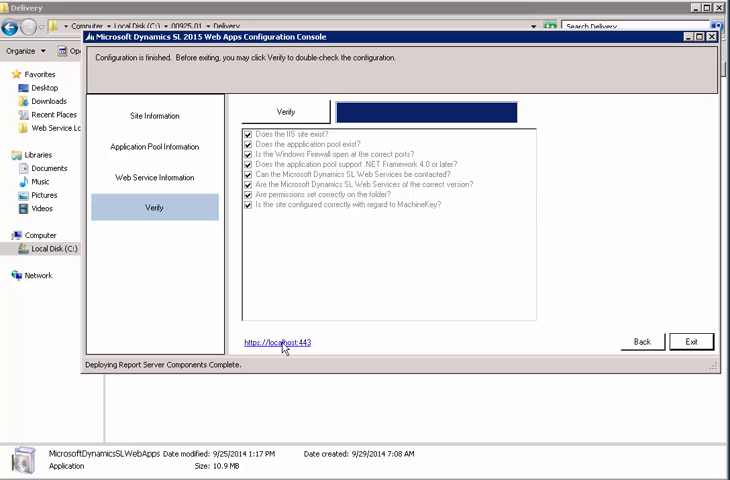
left_click(282, 342)
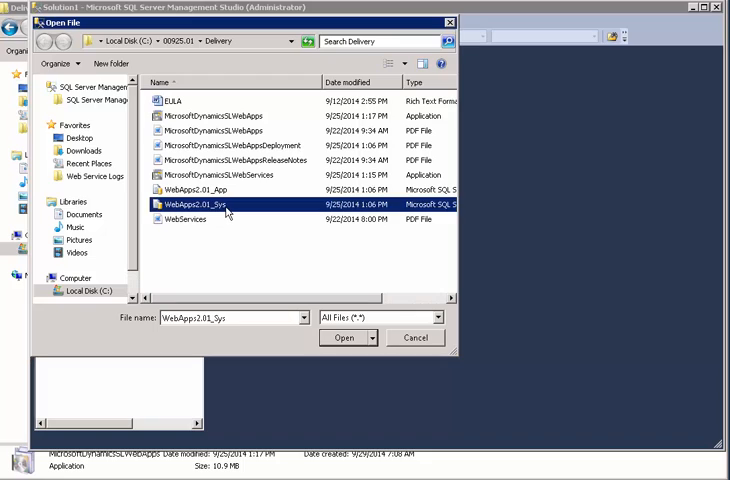
mouse_move(230, 52)
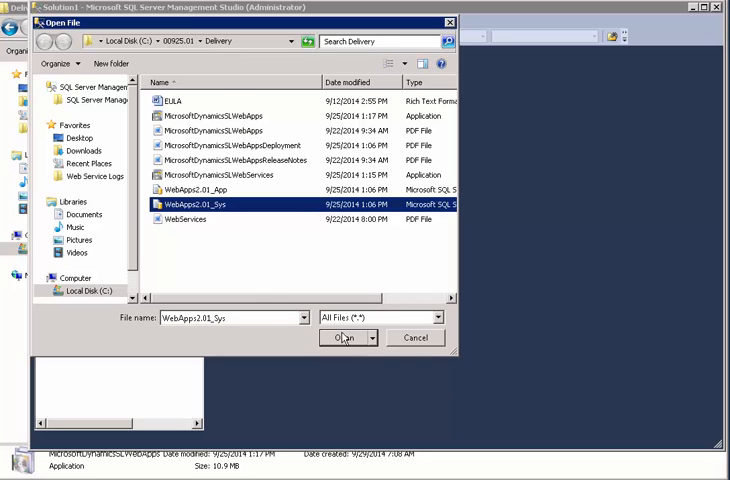
Step: Execute WebApps2.01_Sys.sql against SLDemoSystem, then choose WebApps2.01_App to open next
left_click(344, 338)
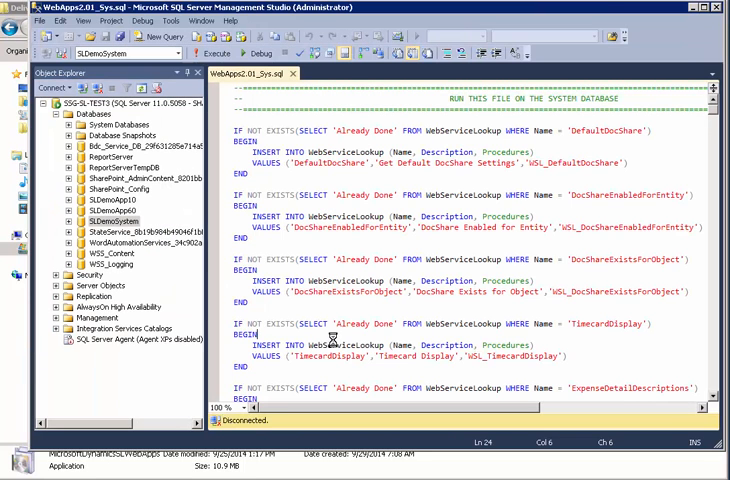
left_click(214, 54)
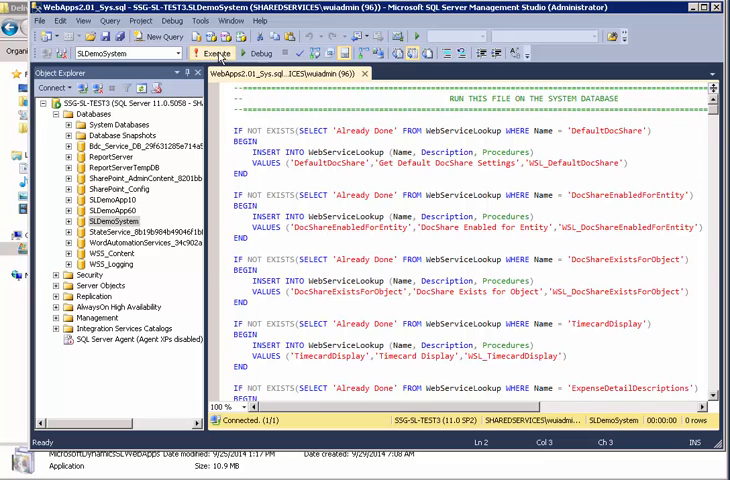
left_click(210, 44)
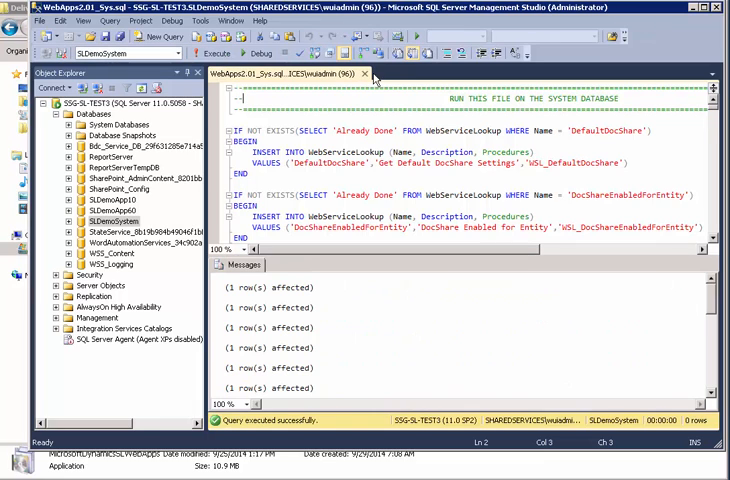
left_click(364, 74)
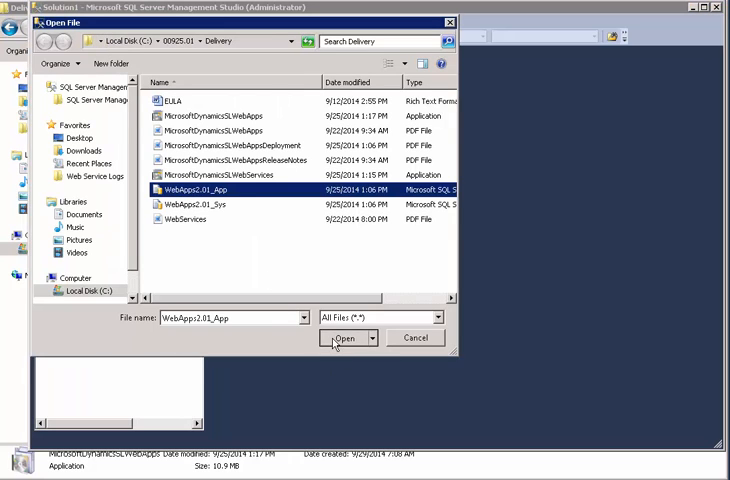
Step: Execute WebApps2.01_App.sql against the SLDemoApp10 application database
left_click(344, 338)
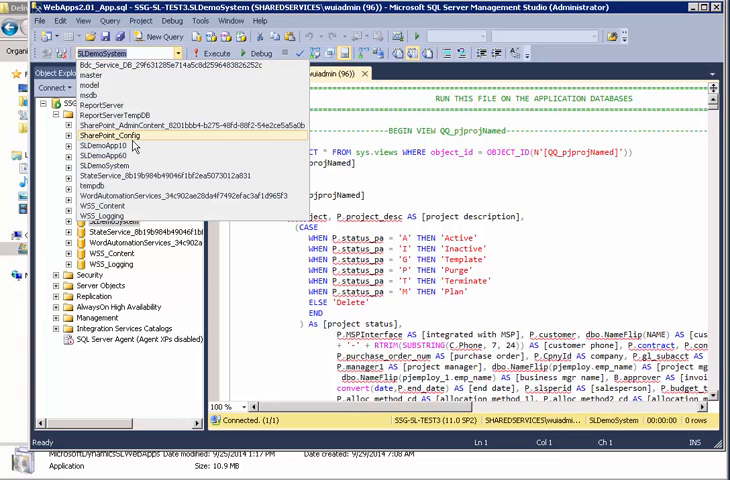
left_click(102, 146)
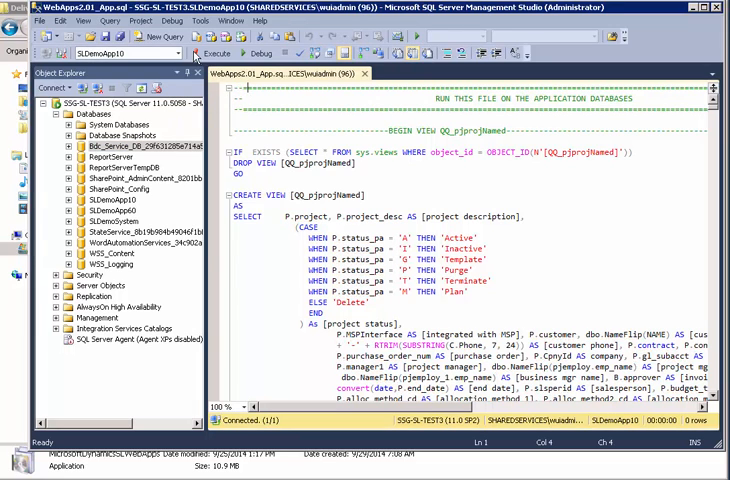
left_click(210, 54)
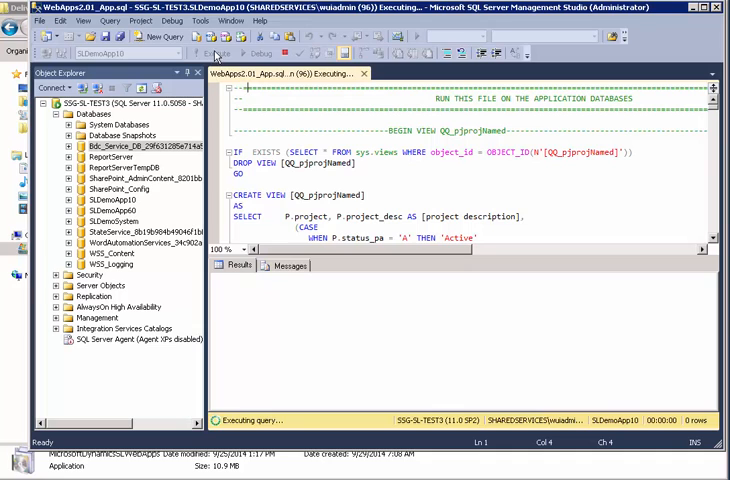
left_click(214, 52)
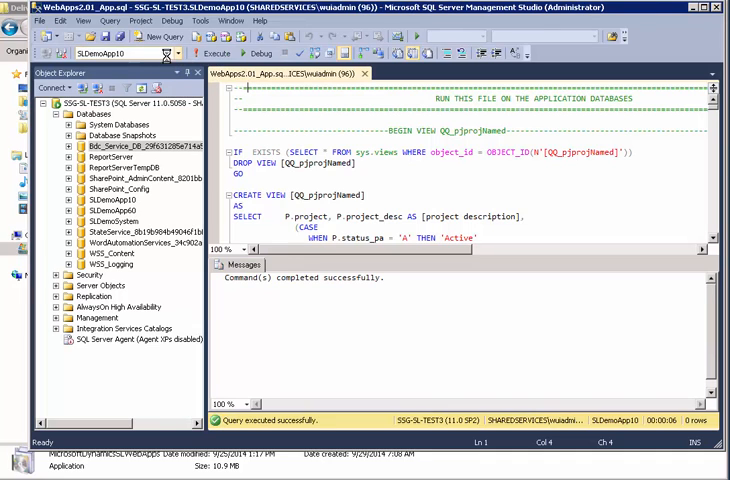
left_click(176, 52)
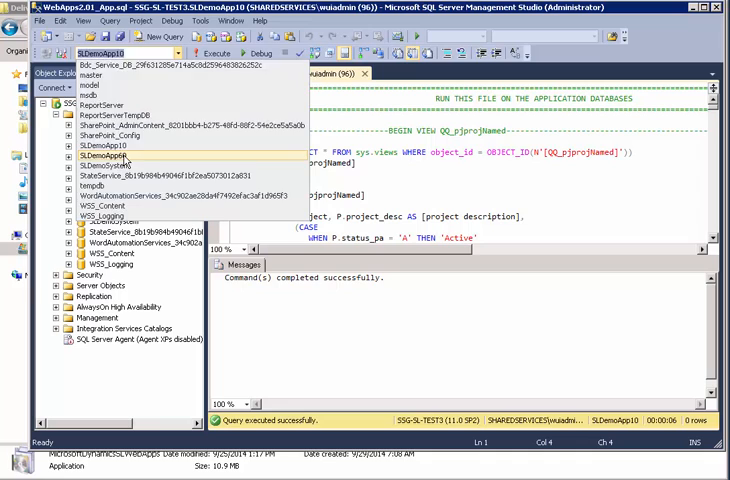
left_click(88, 162)
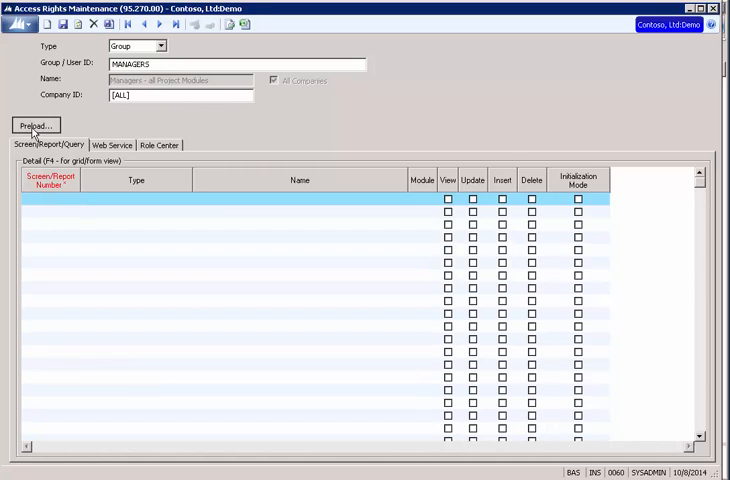
Step: Preload the Web Apps screens, queries and reports for group MANAGERS and save the rights
left_click(34, 124)
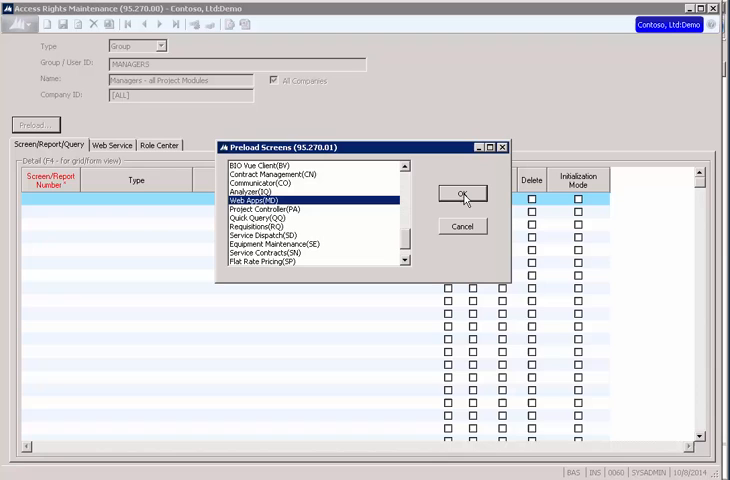
left_click(460, 194)
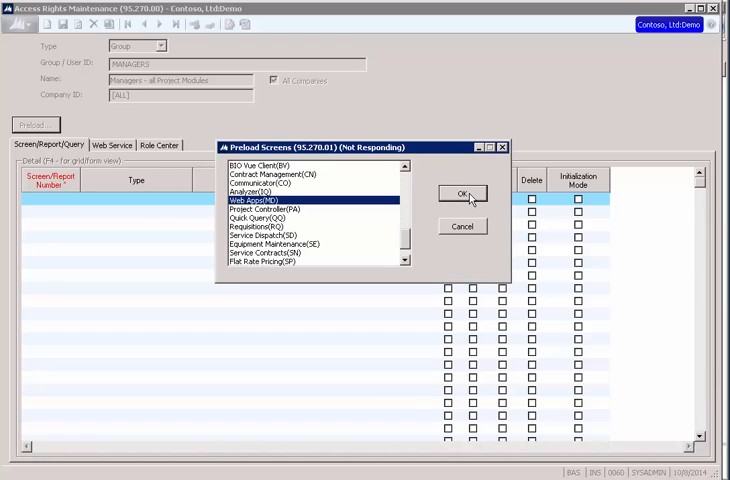
left_click(460, 194)
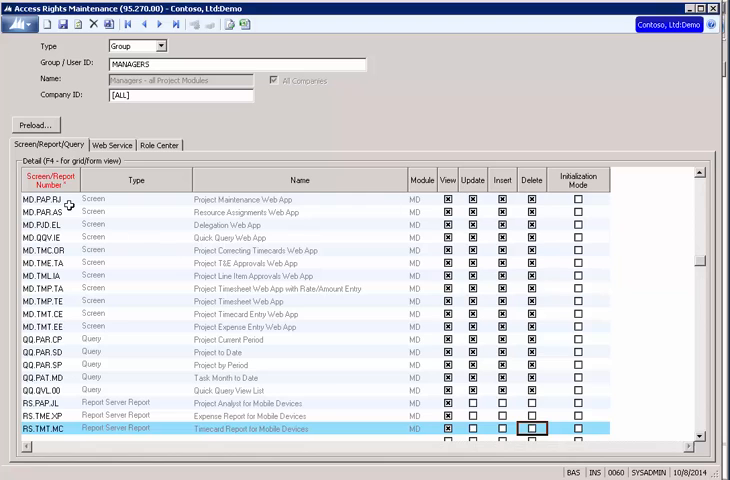
mouse_move(108, 160)
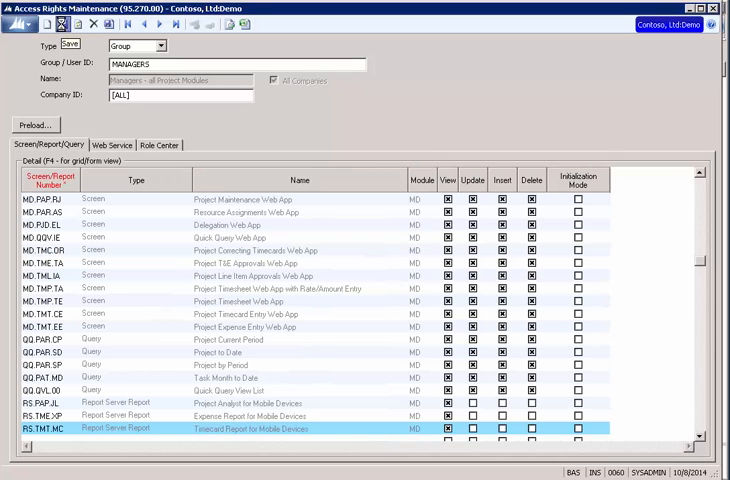
left_click(80, 24)
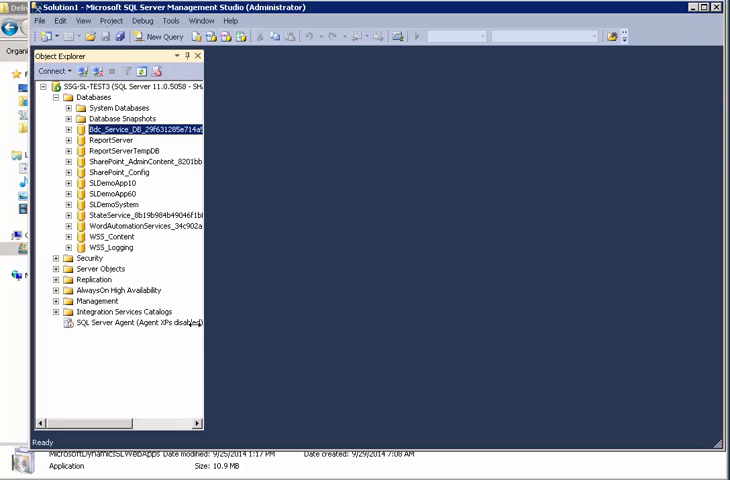
Step: Execute exec [WebServiceRightsforWebApps] in a new query on the SLDemoSystem database
left_click(100, 204)
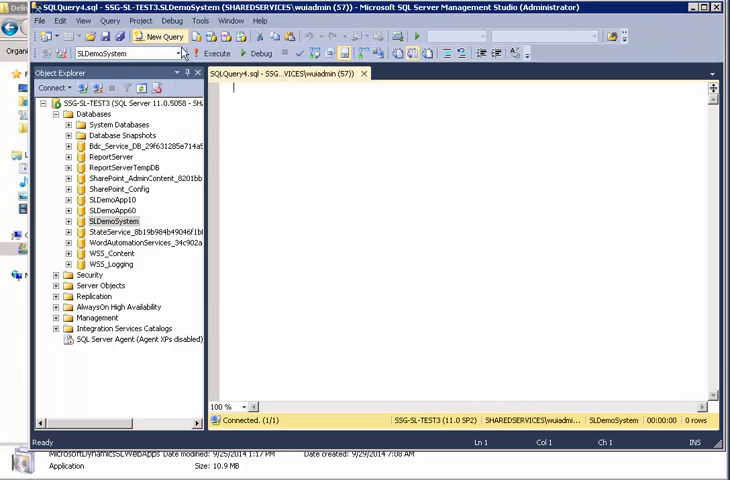
mouse_move(272, 96)
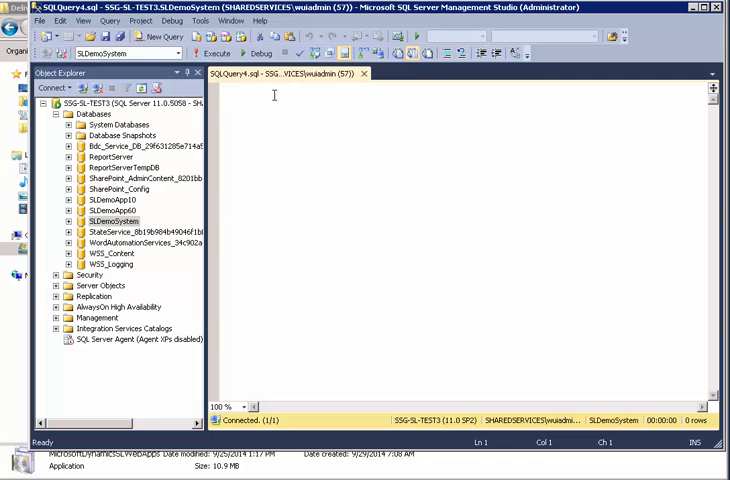
type("exe")
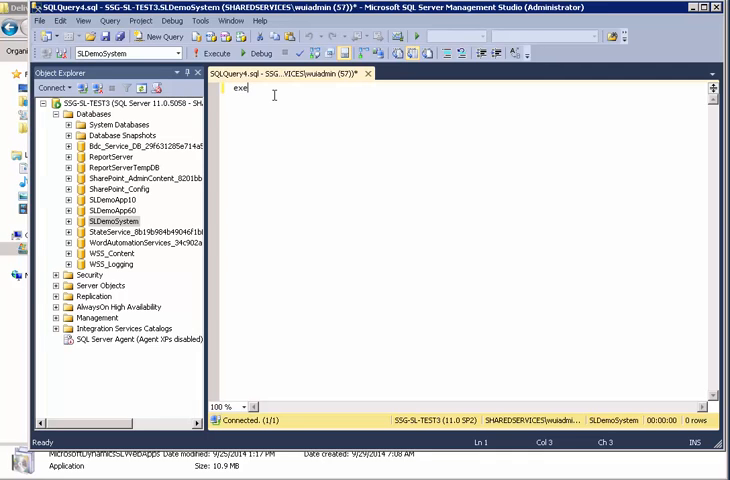
type("[web")
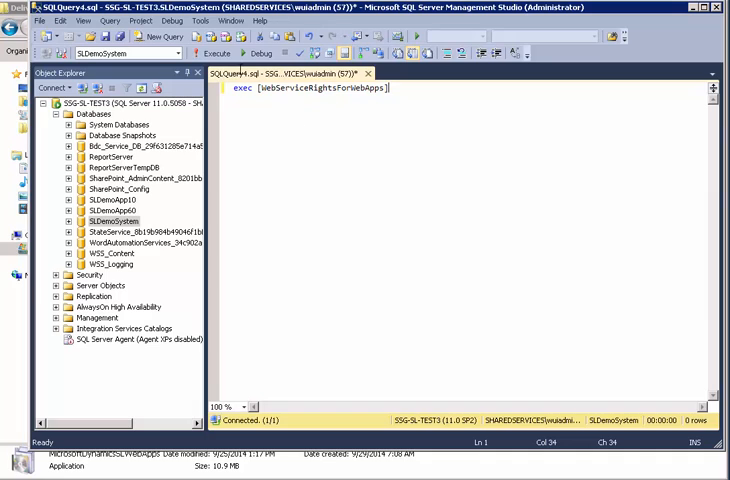
left_click(204, 54)
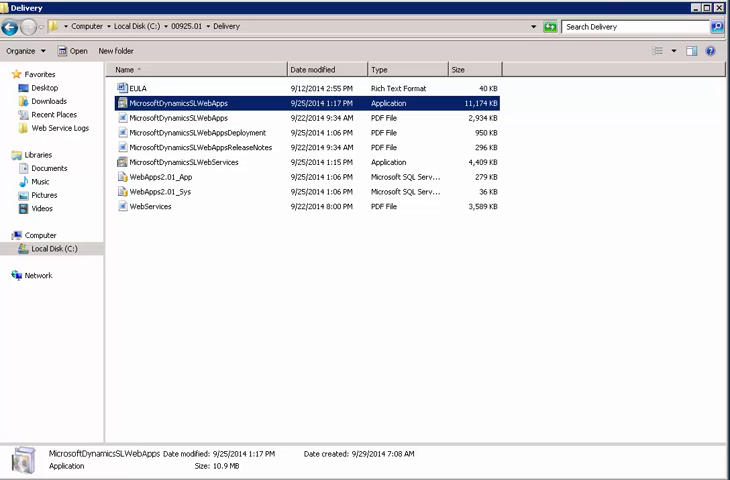
Step: Load group MANAGERS in Access Rights Maintenance and review its Web Service and Screen/Report/Query rights
double_click(200, 102)
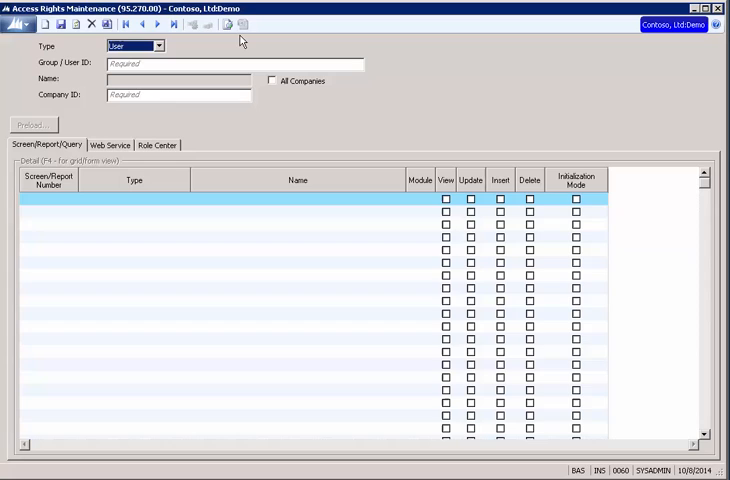
left_click(164, 50)
type("MANAGERS")
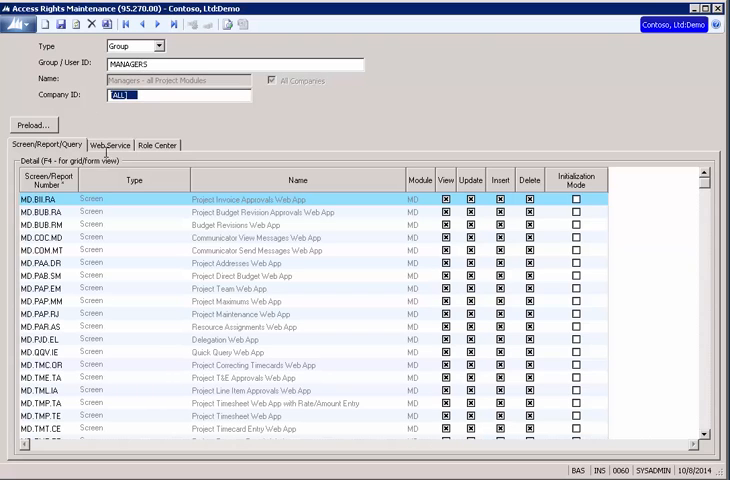
left_click(112, 144)
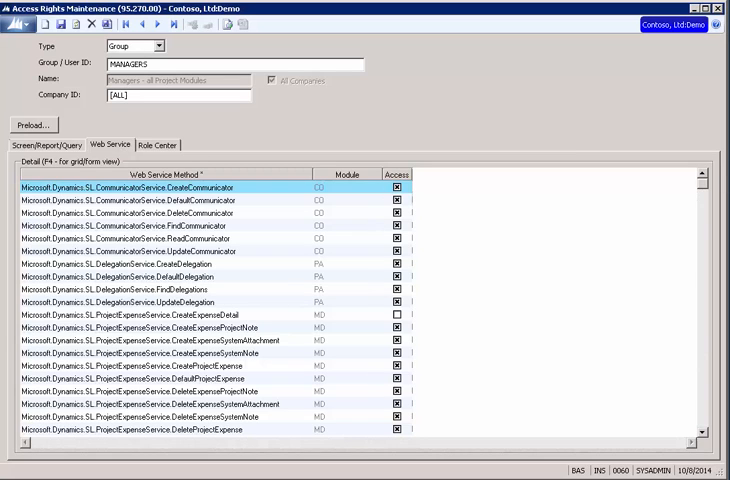
left_click(66, 144)
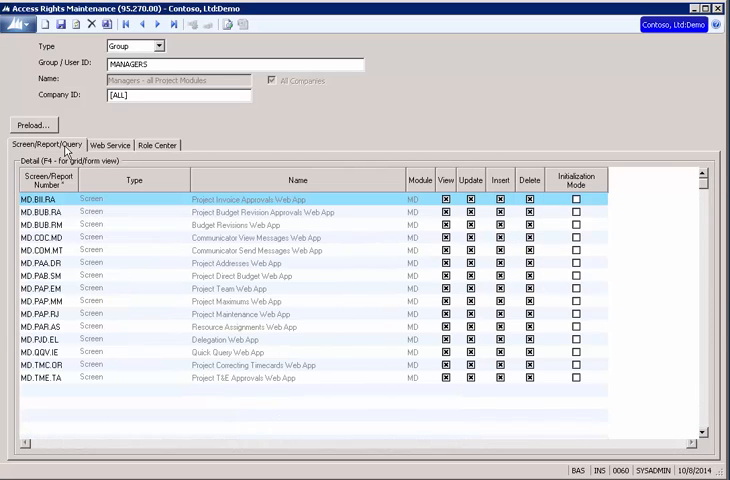
scroll("down", 3)
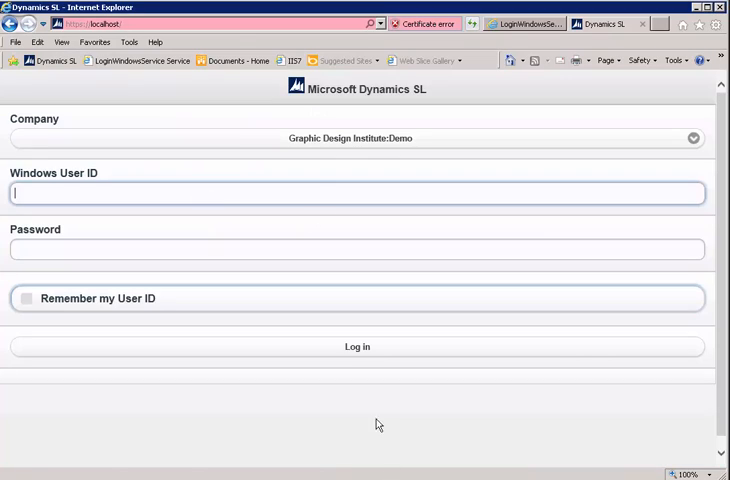
mouse_move(692, 138)
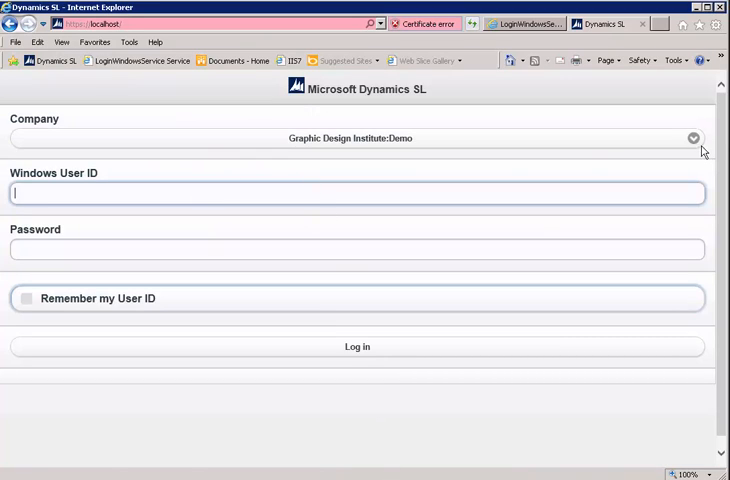
Step: Select Contoso, Ltd Demo and enter user SHAREDSERVICES\WEBUSER with its password
left_click(692, 138)
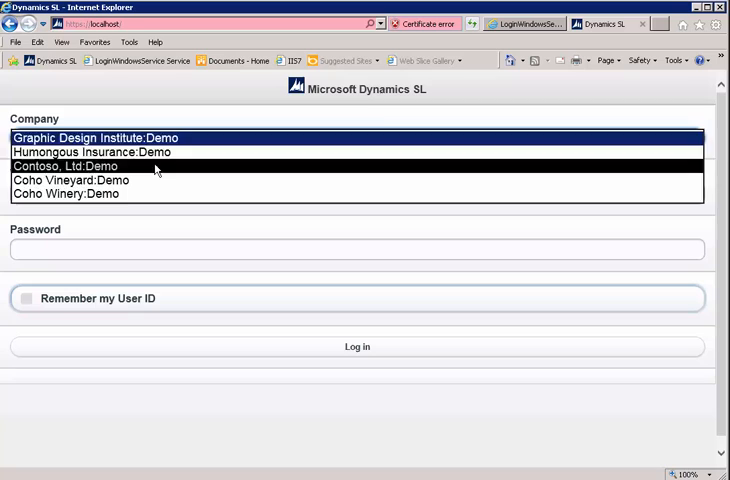
left_click(86, 166)
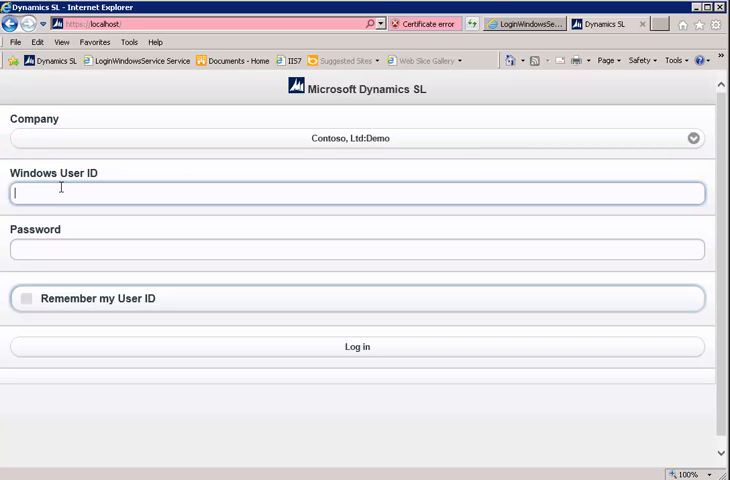
type("S")
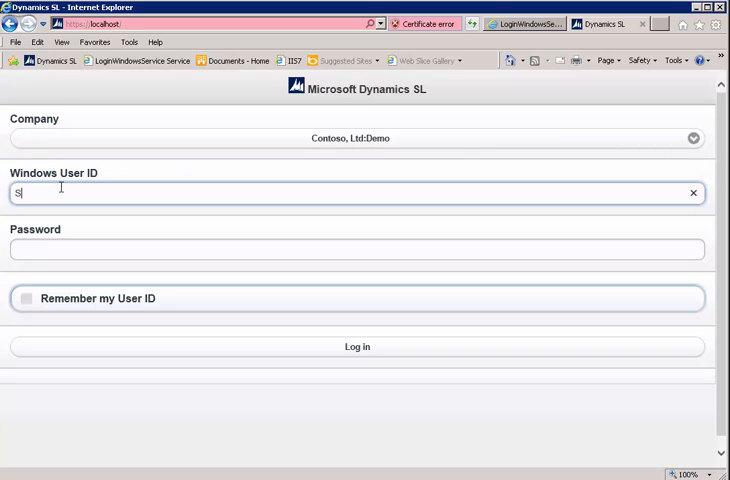
type("HAREDSERVICES")
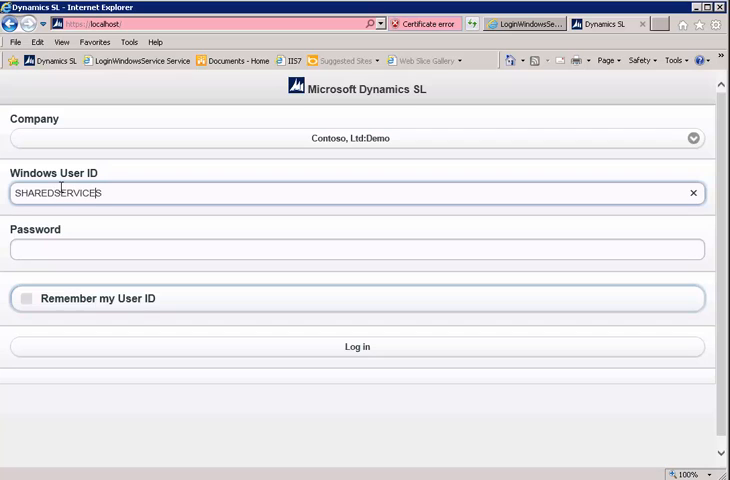
type("\\WEBUSER10")
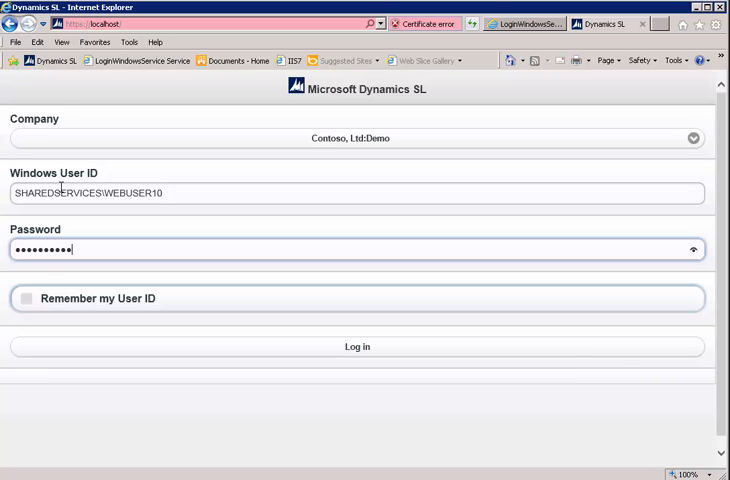
type("•")
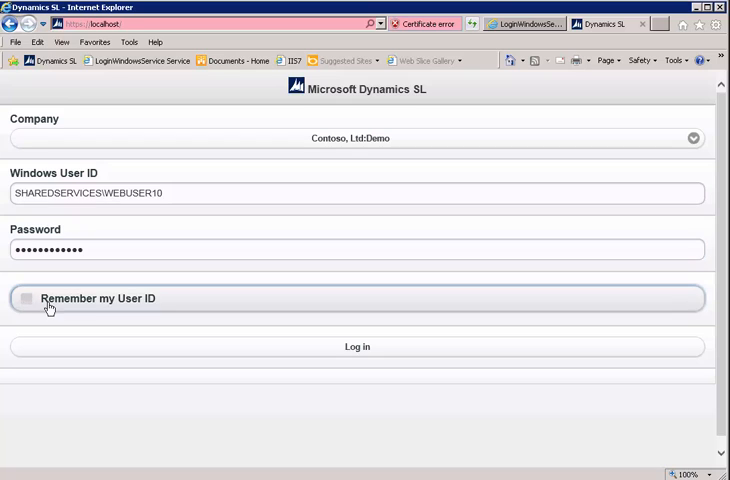
Step: Tick Remember my User ID and log in to the Web Apps main menu
left_click(28, 298)
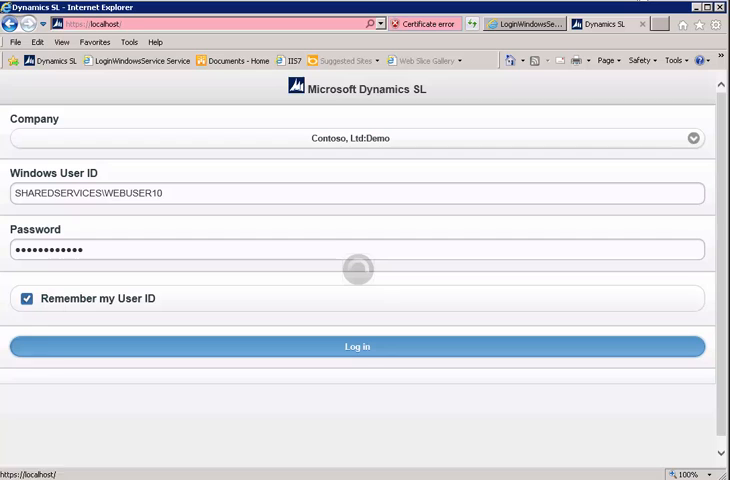
left_click(356, 346)
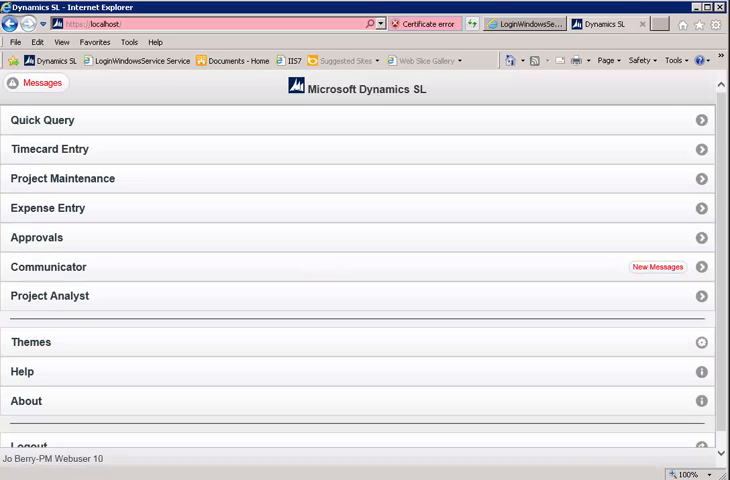
mouse_move(652, 116)
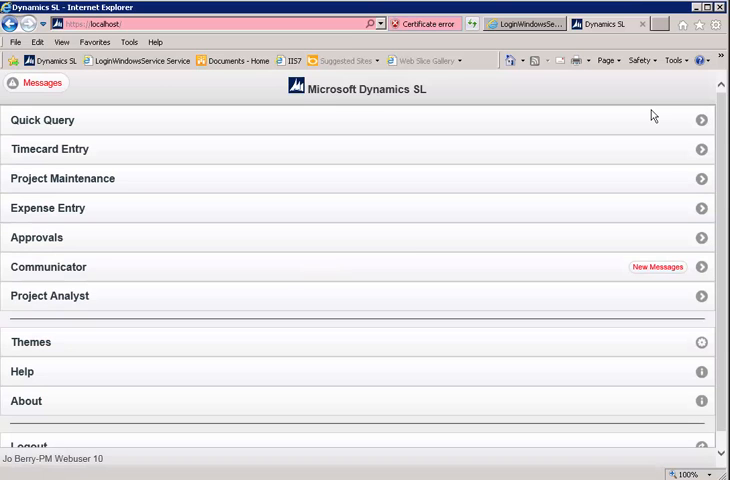
mouse_move(390, 112)
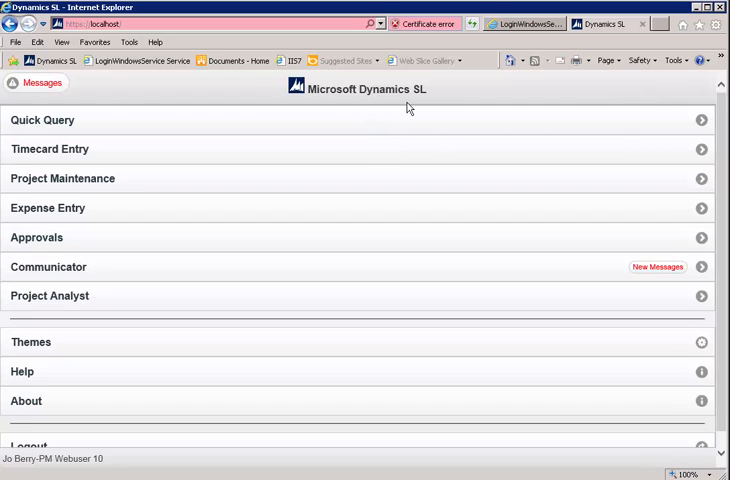
left_click(24, 400)
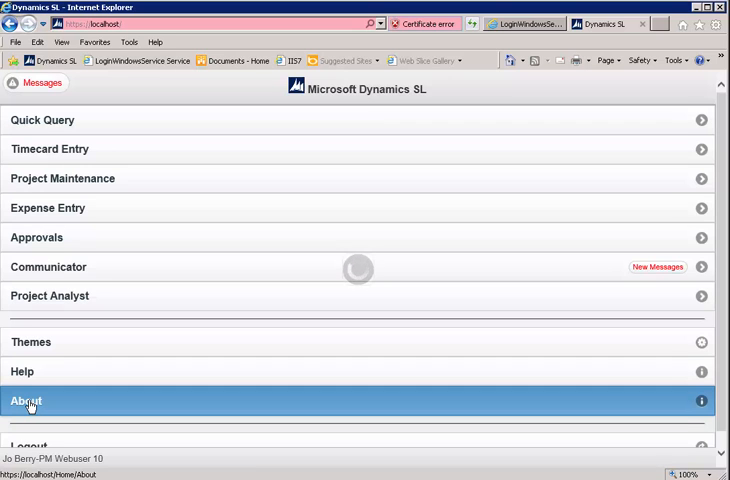
left_click(28, 400)
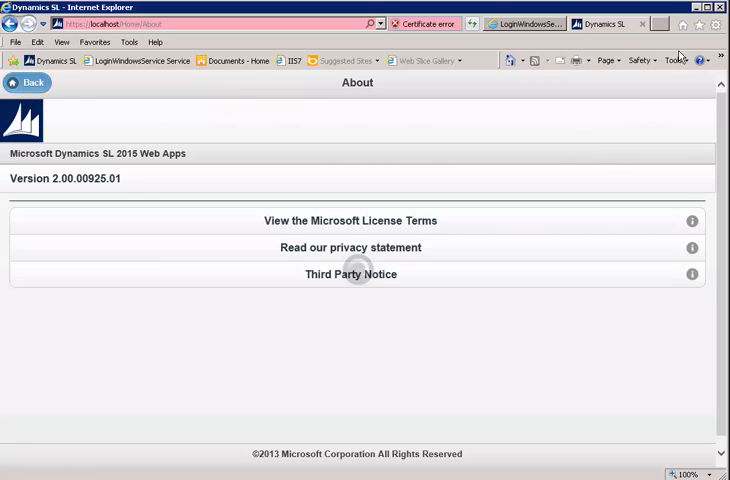
left_click(30, 82)
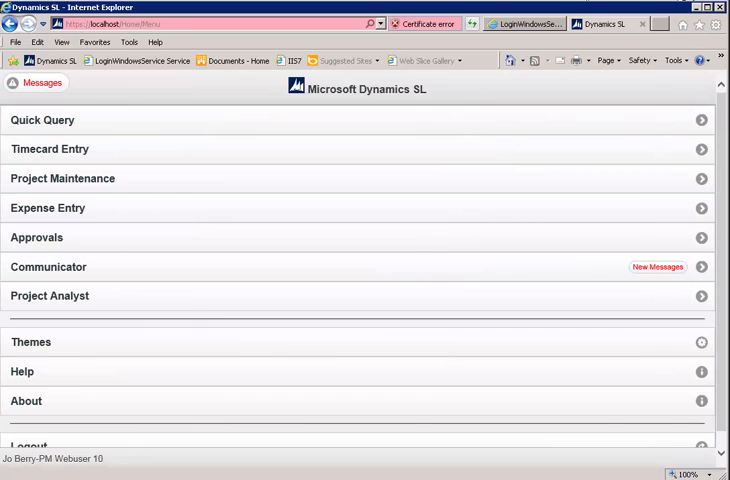